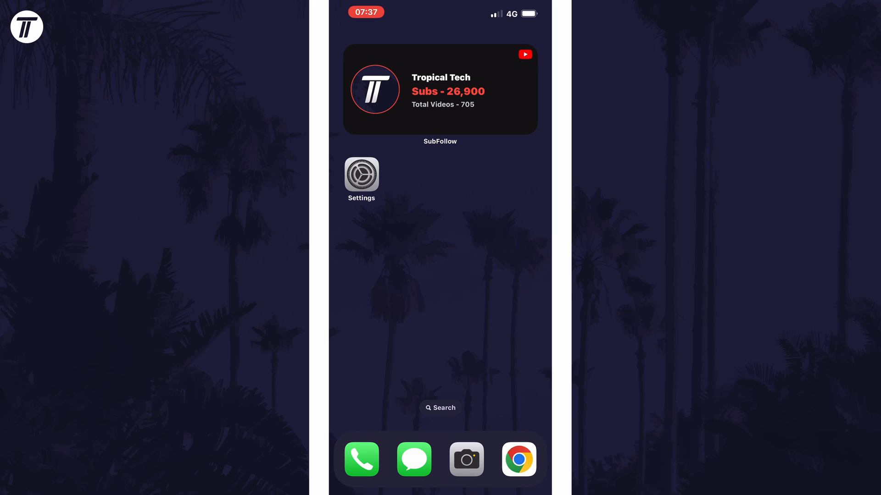
# Open Settings and navigate to Accessibility > Display & Text Size > Colour Filters
pyautogui.click(361, 176)
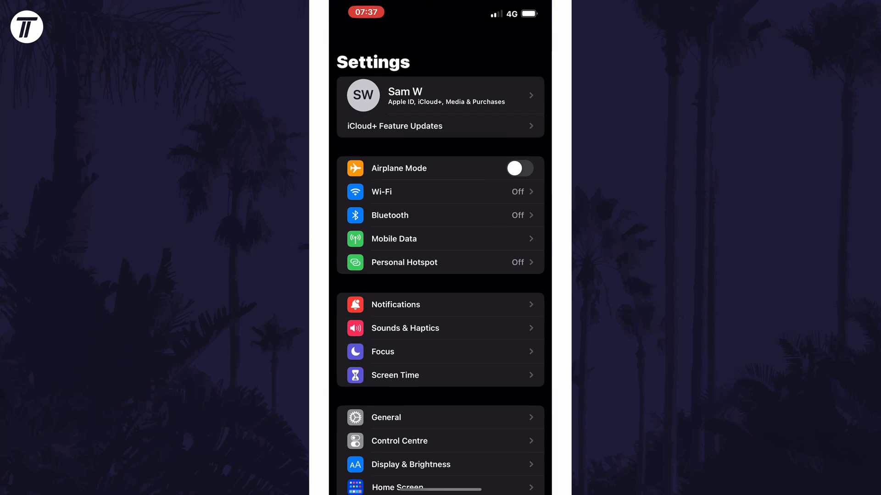
pyautogui.scroll(-3)
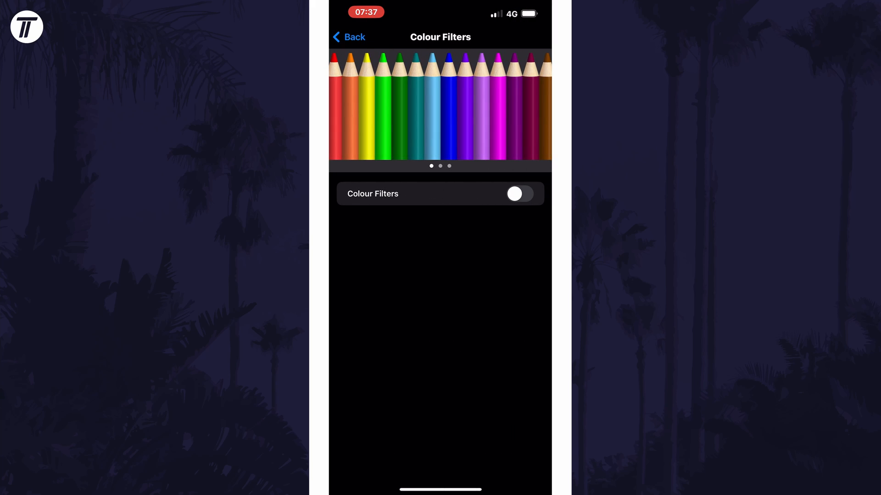
# Switch Colour Filters on, try Green/Red, then select Colour Tint at about 60% intensity
pyautogui.click(518, 193)
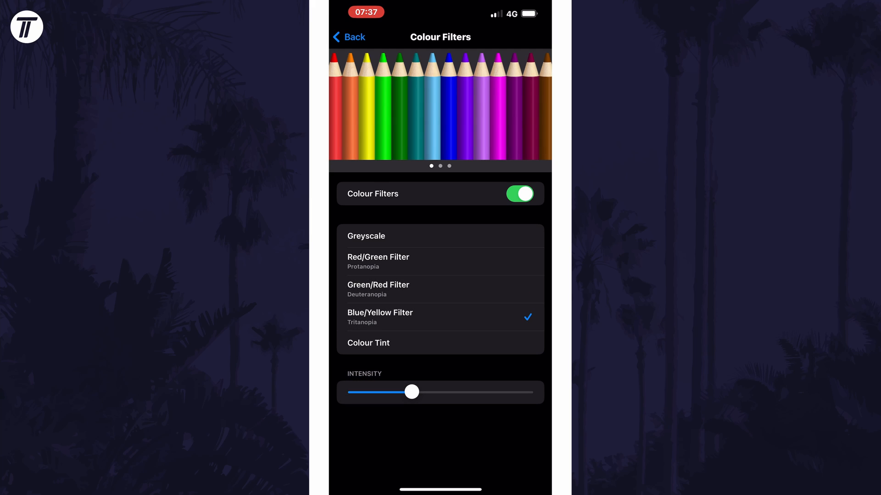
pyautogui.click(378, 290)
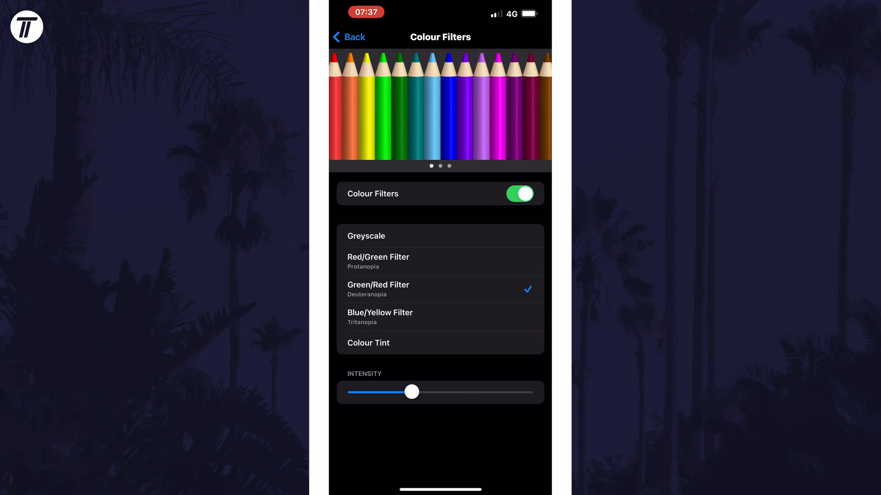
pyautogui.moveTo(411, 392); pyautogui.dragTo(523, 392)
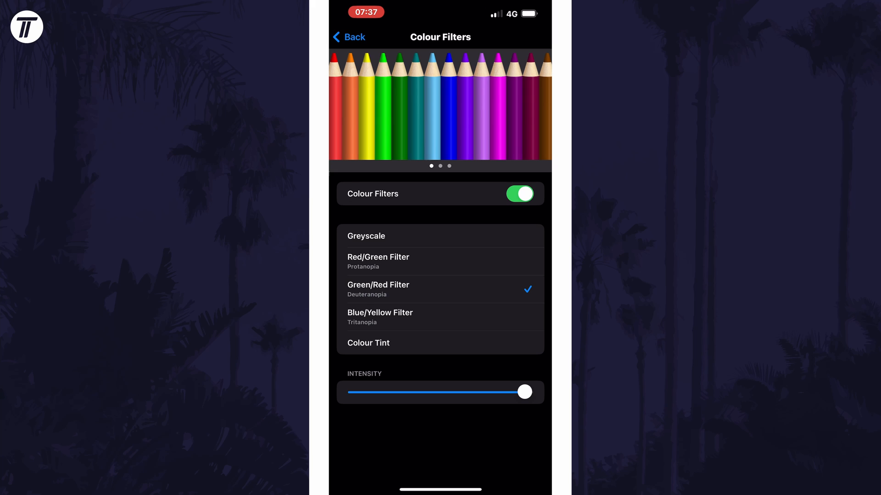
pyautogui.moveTo(524, 392); pyautogui.dragTo(395, 392)
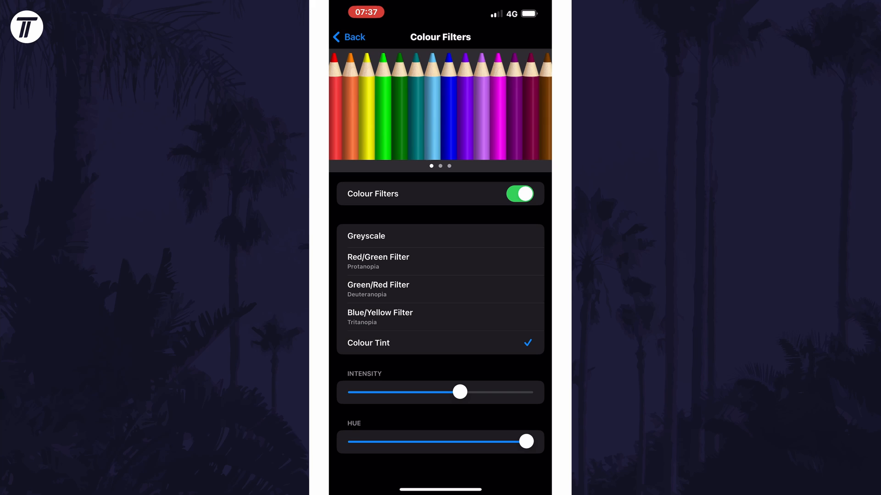
# Sweep Hue to minimum and back to full, raise Intensity to maximum, then select Greyscale
pyautogui.moveTo(525, 441); pyautogui.dragTo(356, 441)
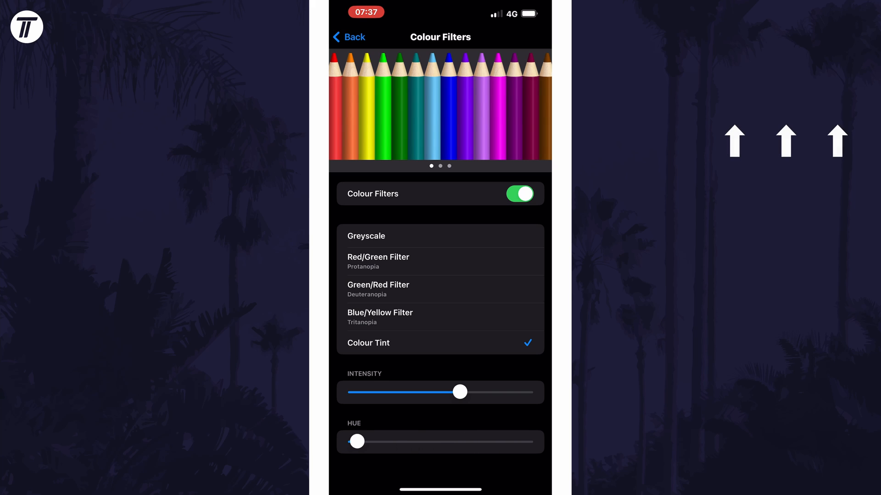
pyautogui.moveTo(357, 441); pyautogui.dragTo(525, 441)
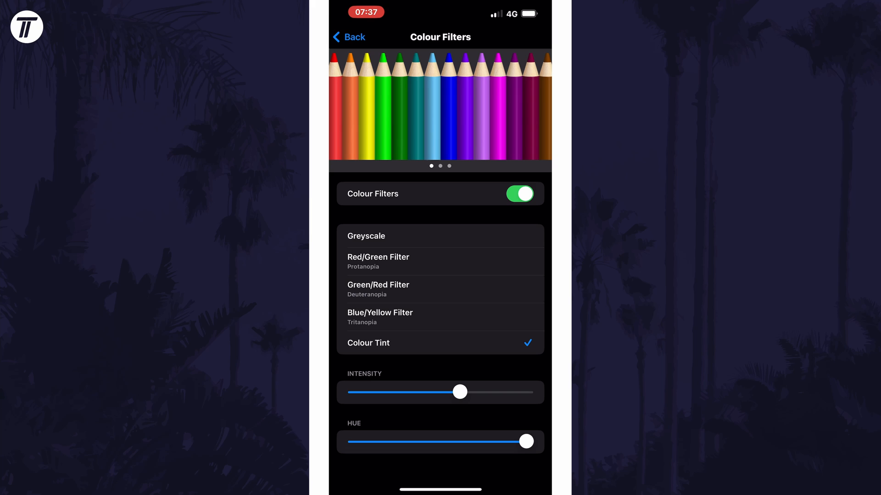
pyautogui.moveTo(460, 391); pyautogui.dragTo(525, 391)
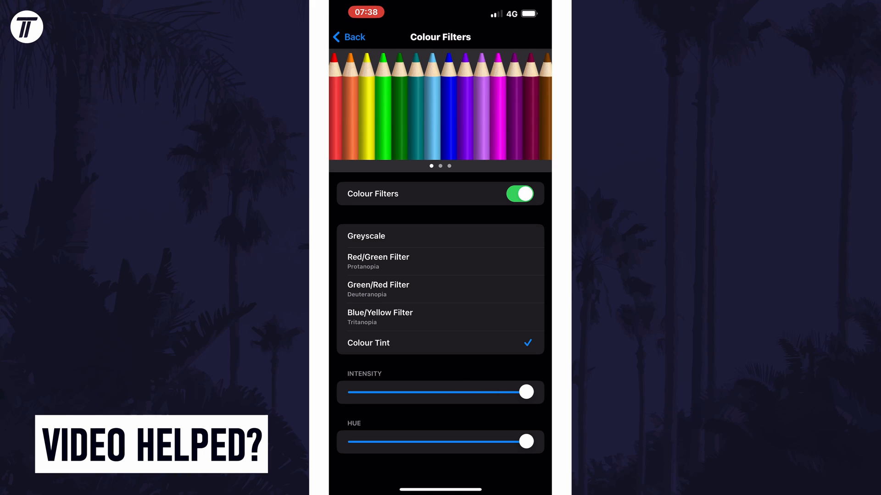
pyautogui.moveTo(525, 441); pyautogui.dragTo(413, 441)
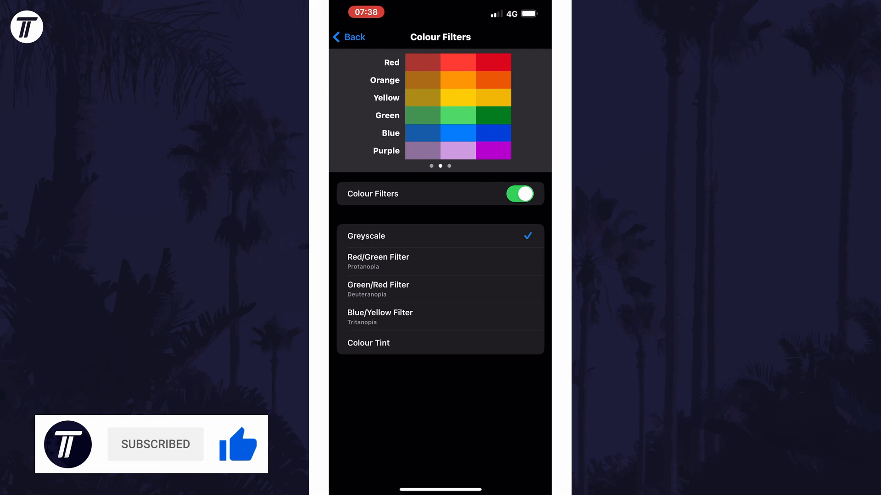
pyautogui.click(378, 261)
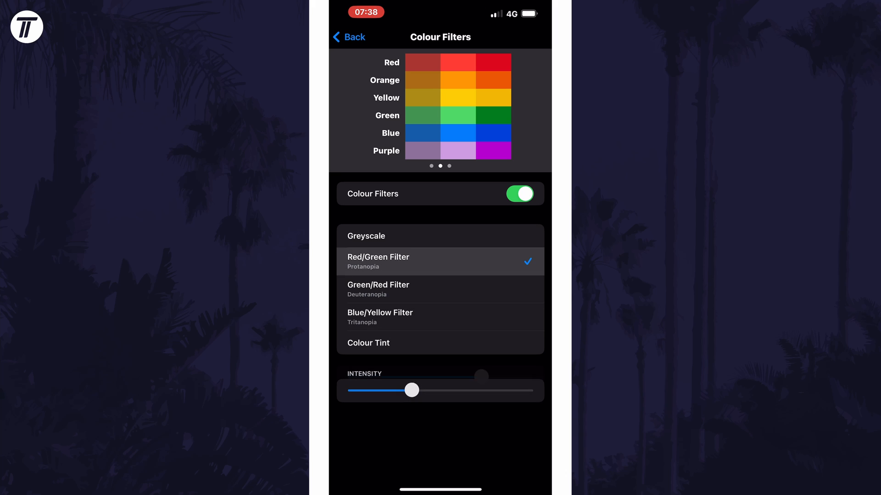
pyautogui.click(440, 235)
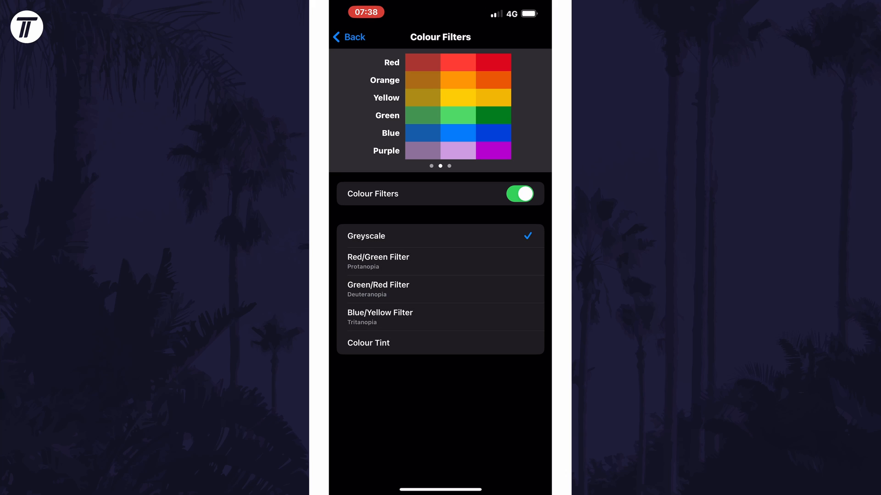